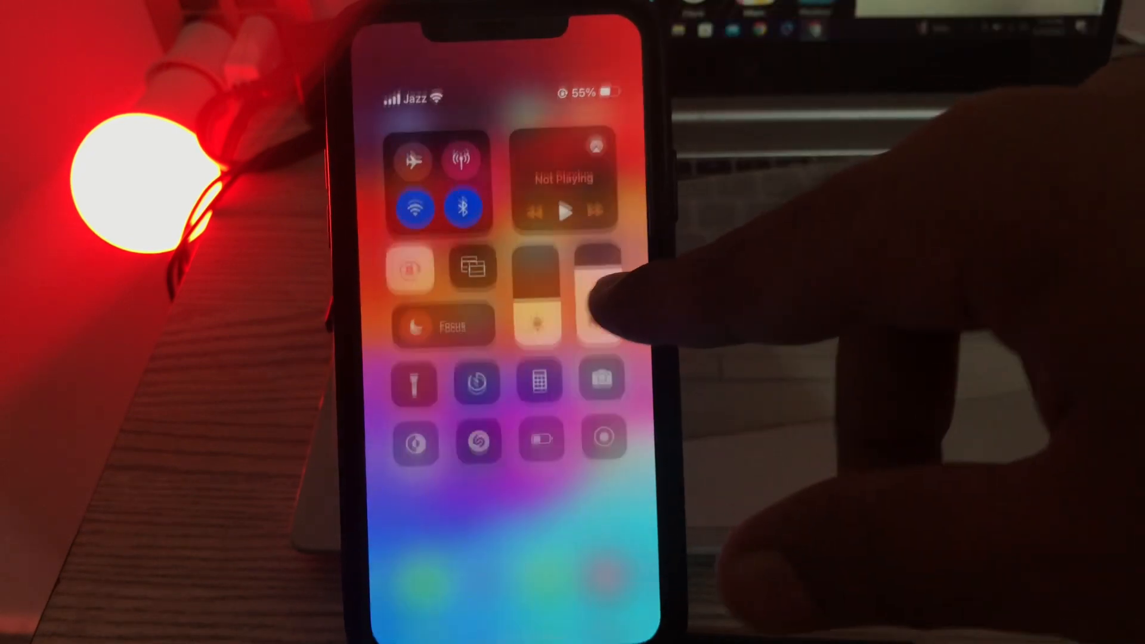
# Step: Toggle Airplane Mode in Control Center
pyautogui.click(410, 164)
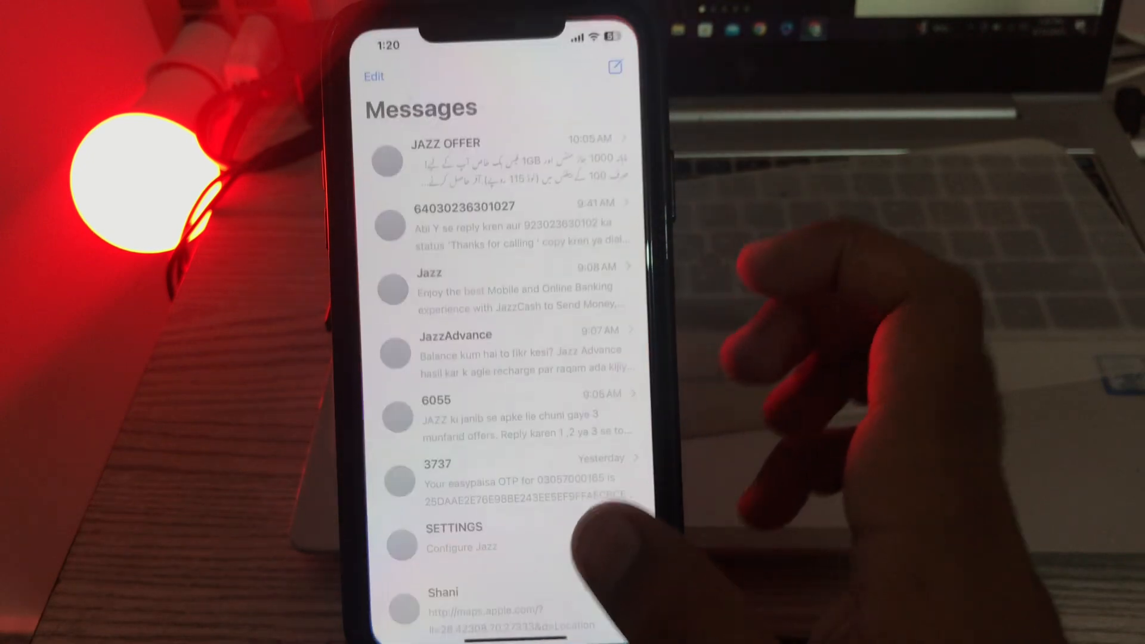
pyautogui.click(374, 76)
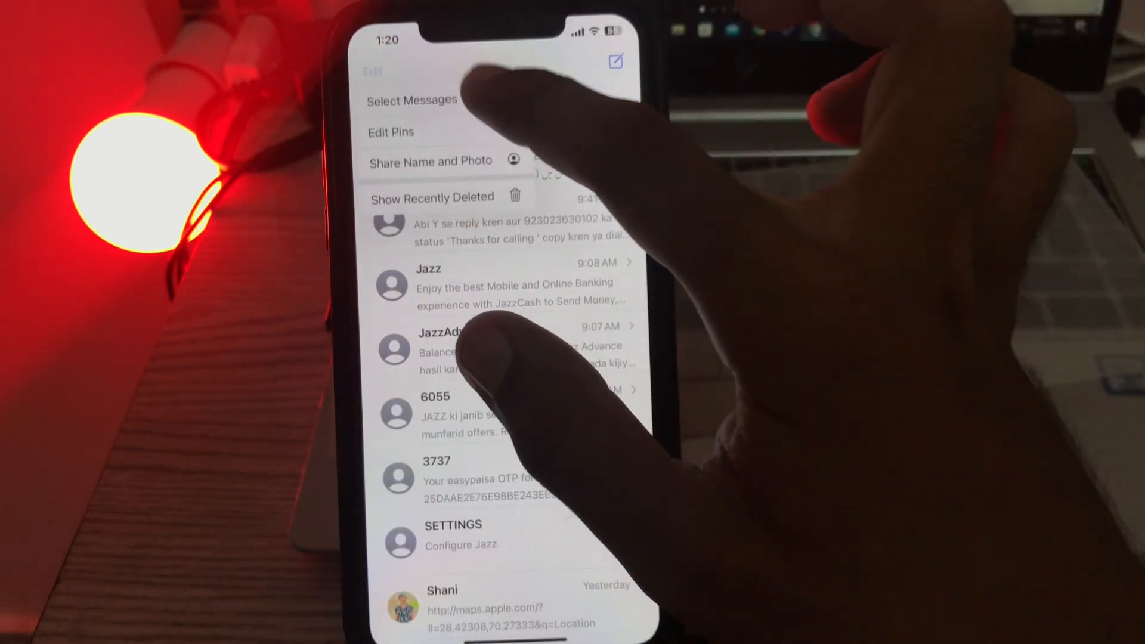
pyautogui.click(410, 100)
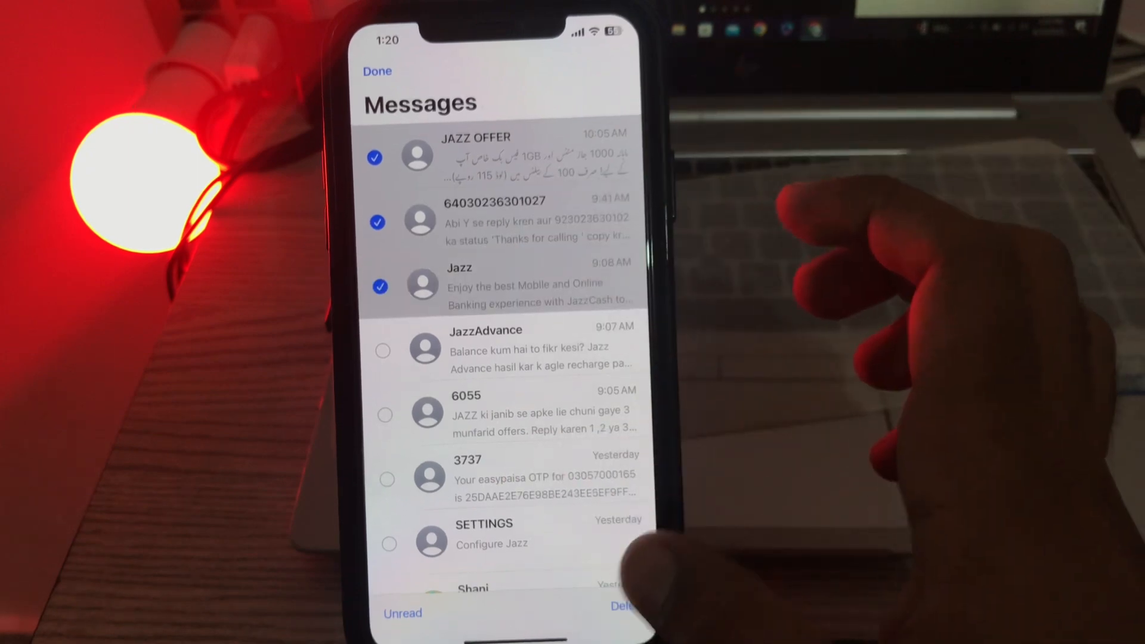
pyautogui.click(621, 606)
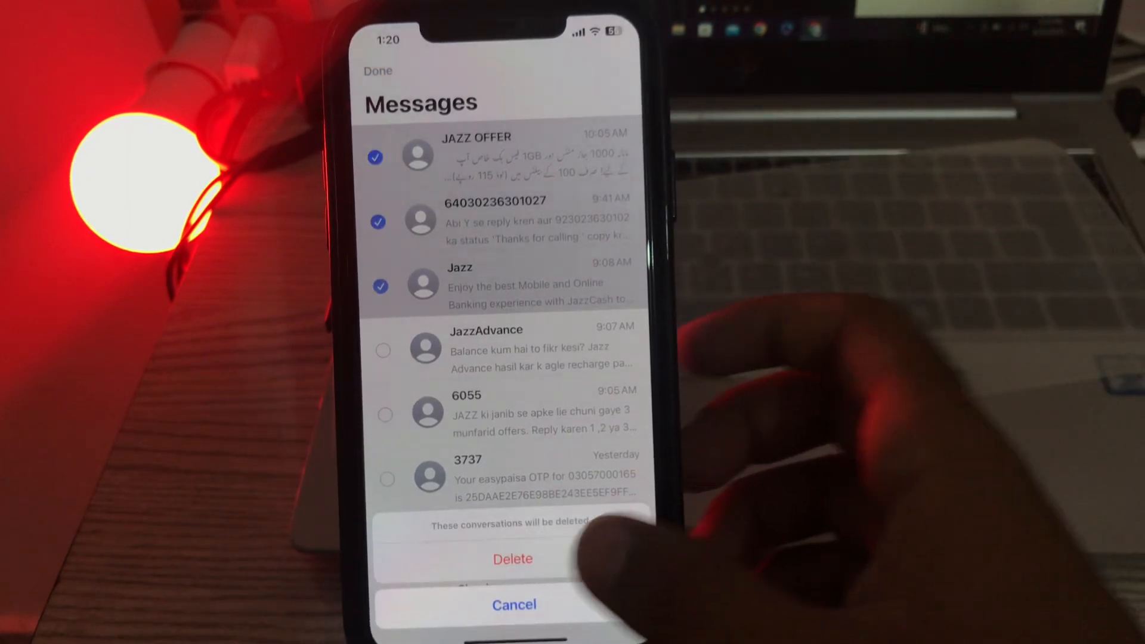
pyautogui.click(513, 558)
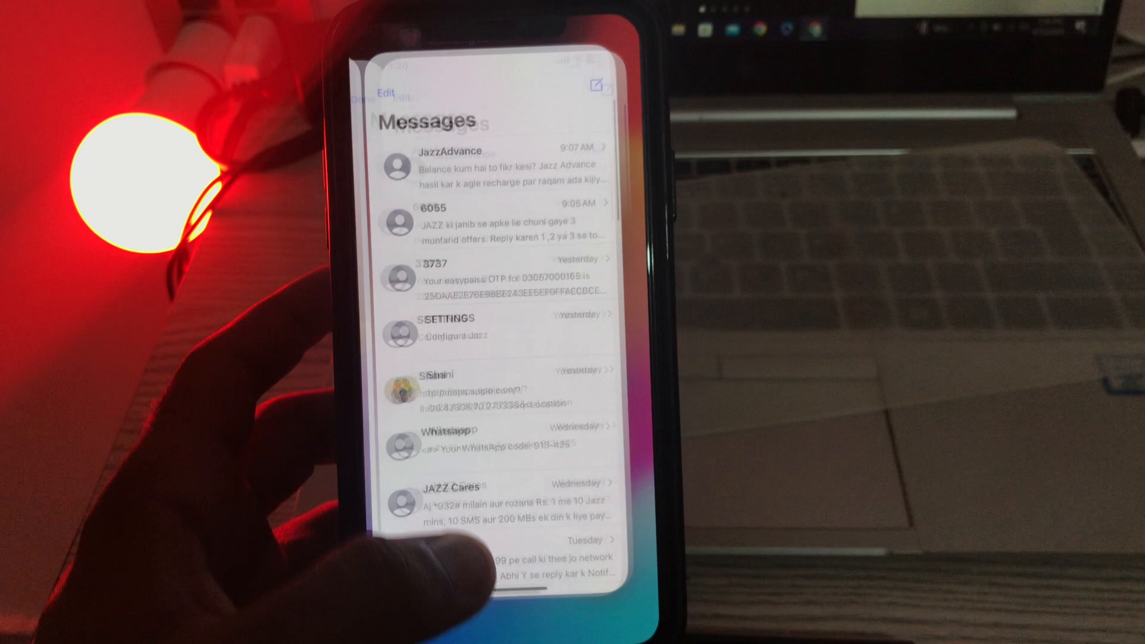